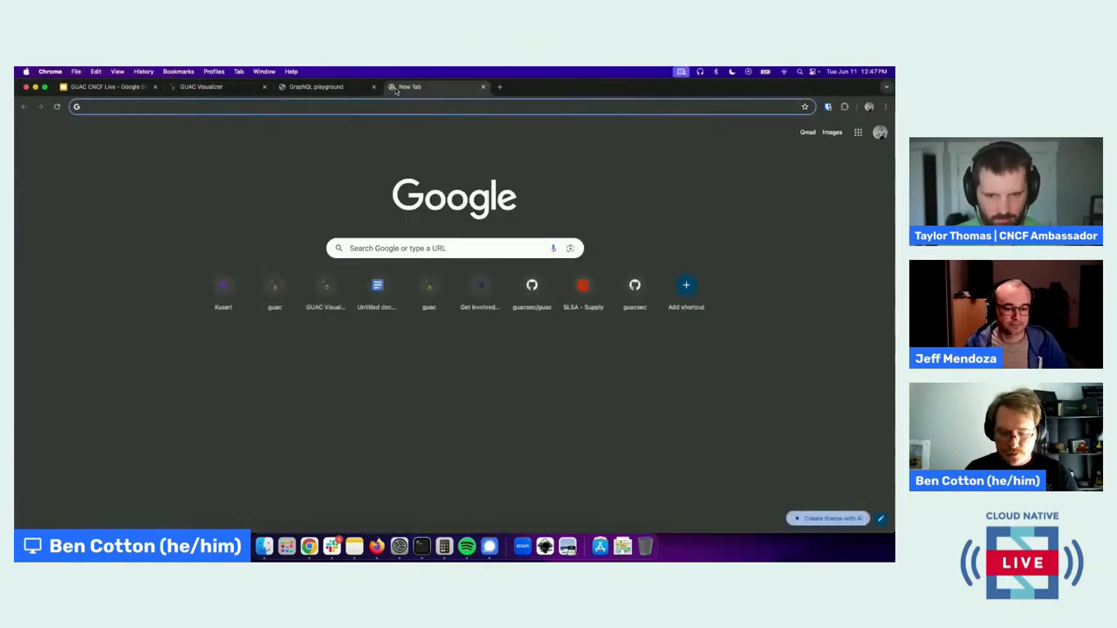
Go to docs.guac.sh/getting-started in the new tab.
text(docs.guac.sh/getting-started)
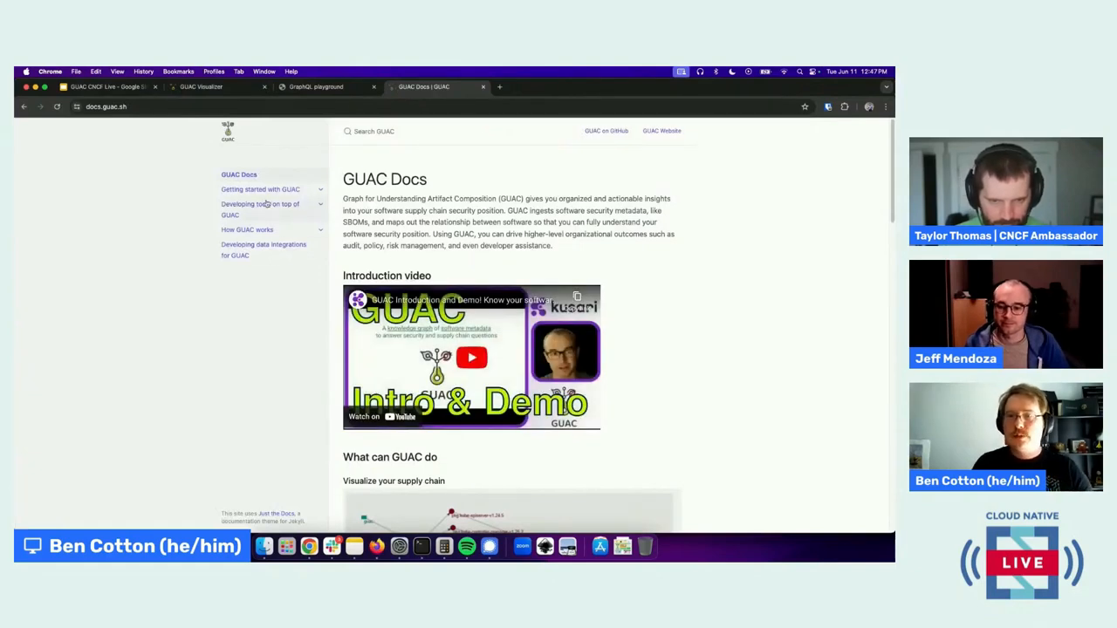
Open 'Getting started with GUAC' from the docs sidebar to see its setup guides.
click(260, 190)
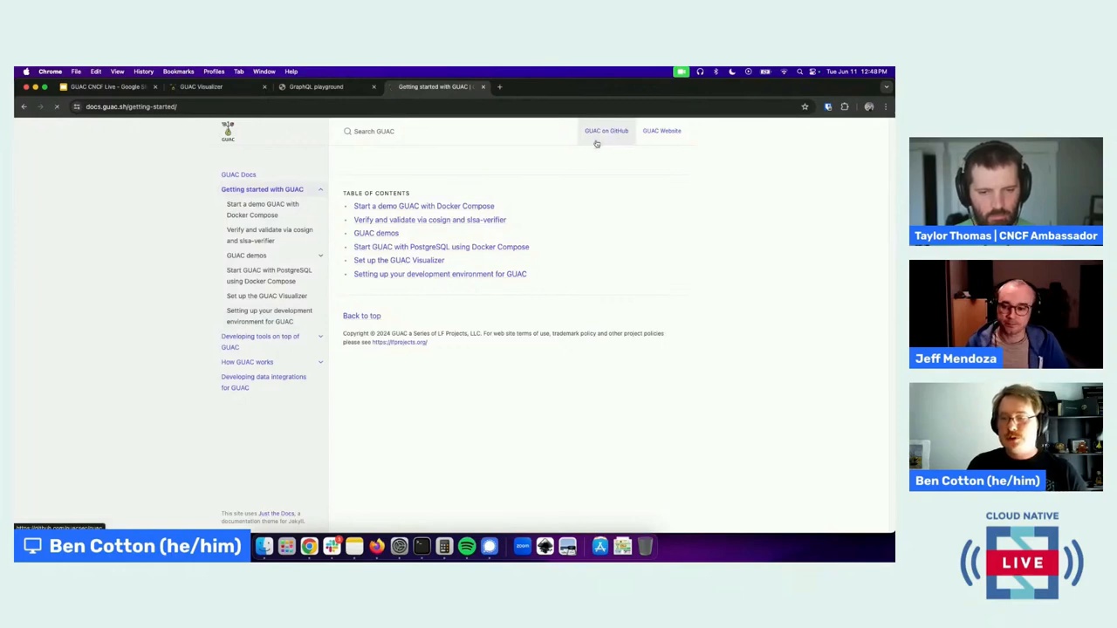
Follow 'GUAC on GitHub' to the guacsec org, browse its repositories, and open the pinned guac repo.
click(606, 131)
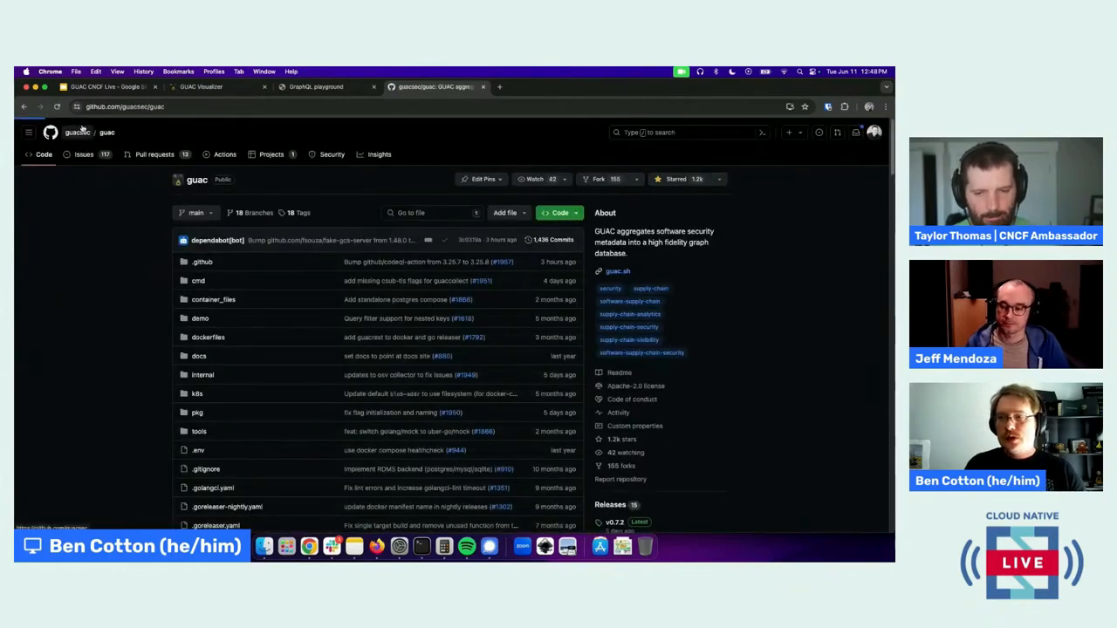
click(77, 135)
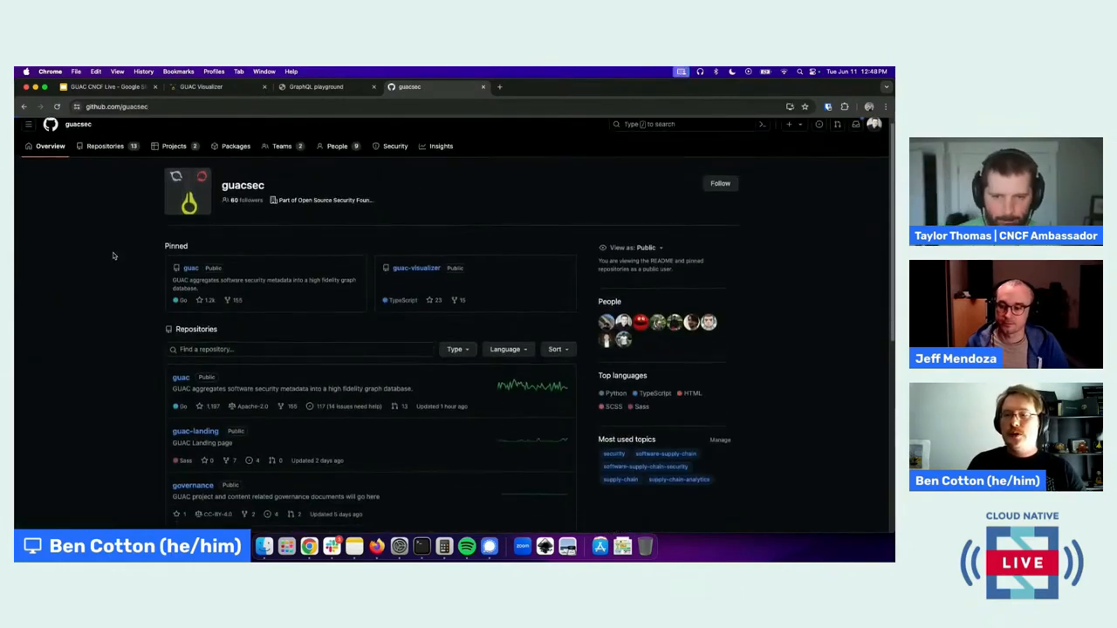
scroll(down, 3)
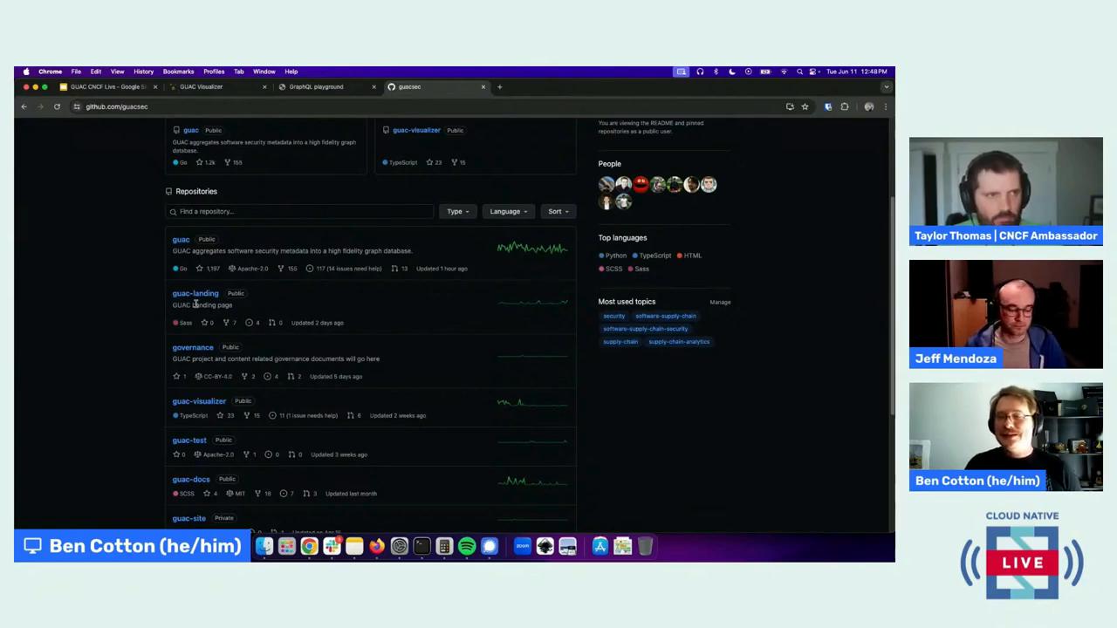
scroll(up, 3)
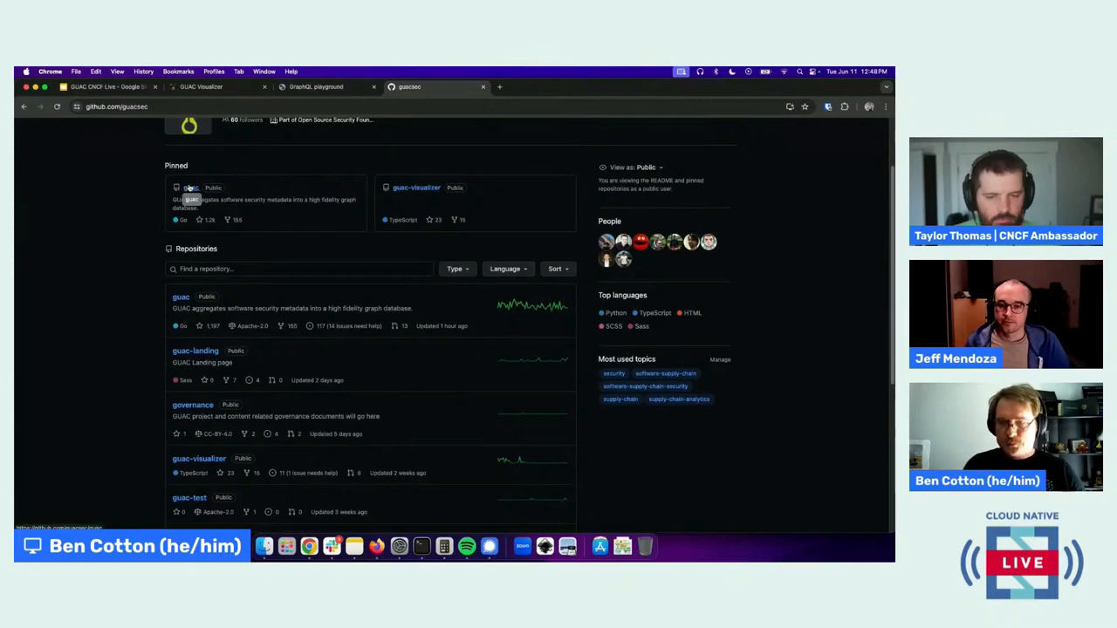
click(191, 186)
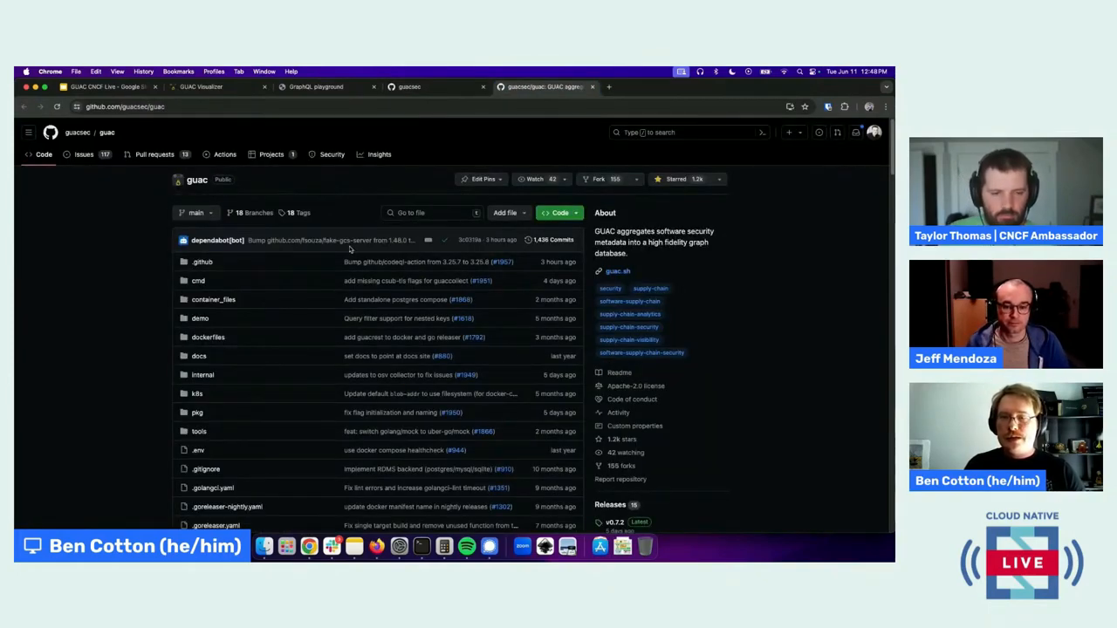
Browse the guac repo's 117 open issues, then return to the guacsec tab.
click(83, 155)
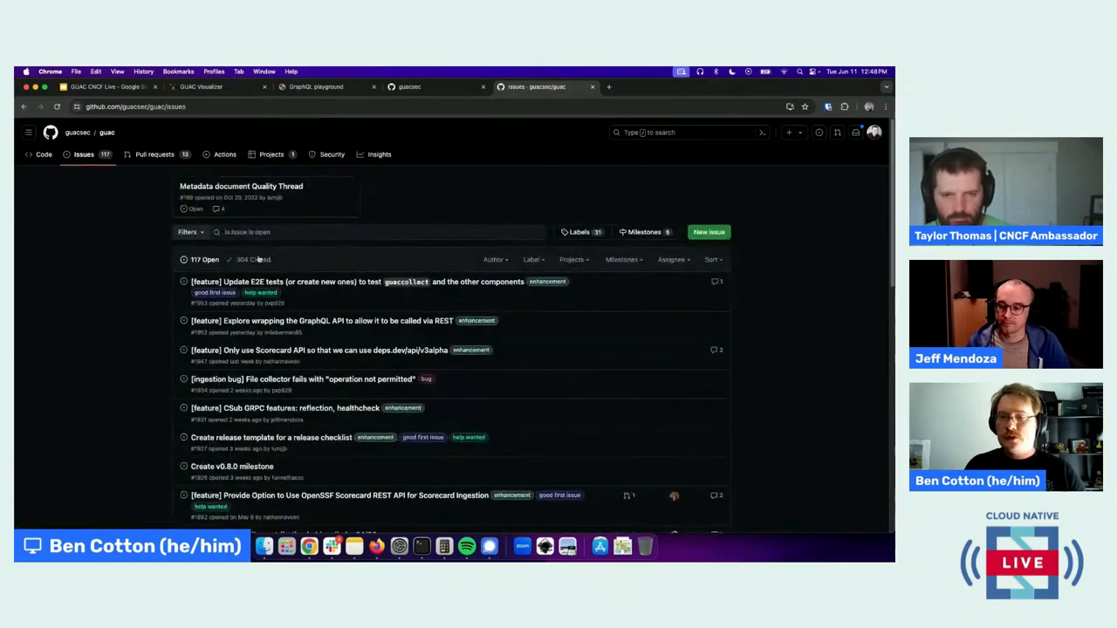
scroll(down, 3)
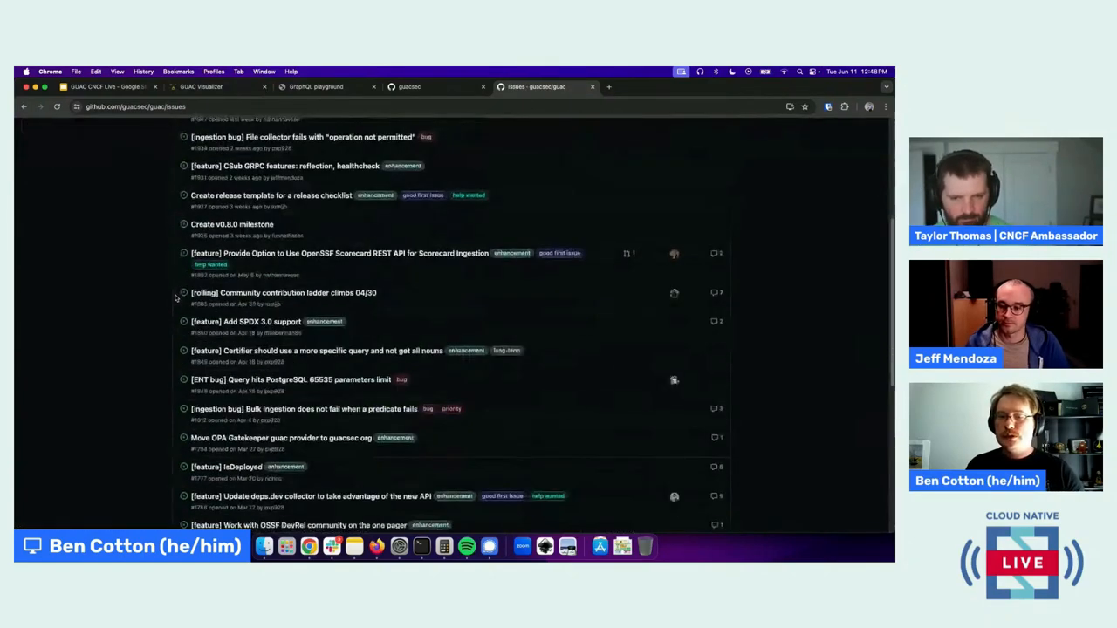
scroll(up, 3)
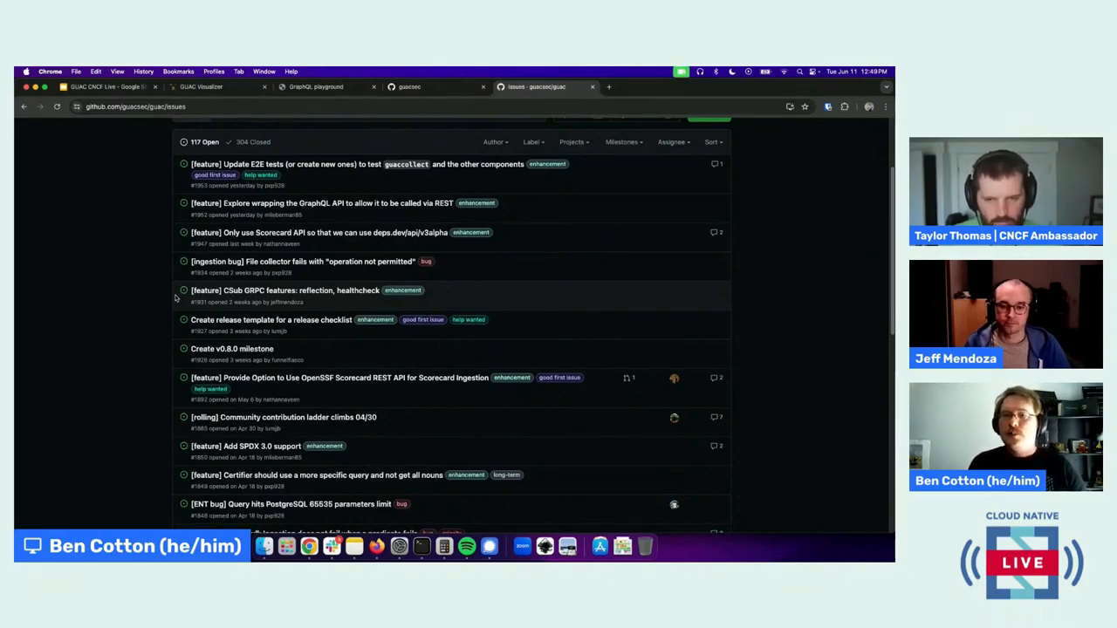
click(434, 87)
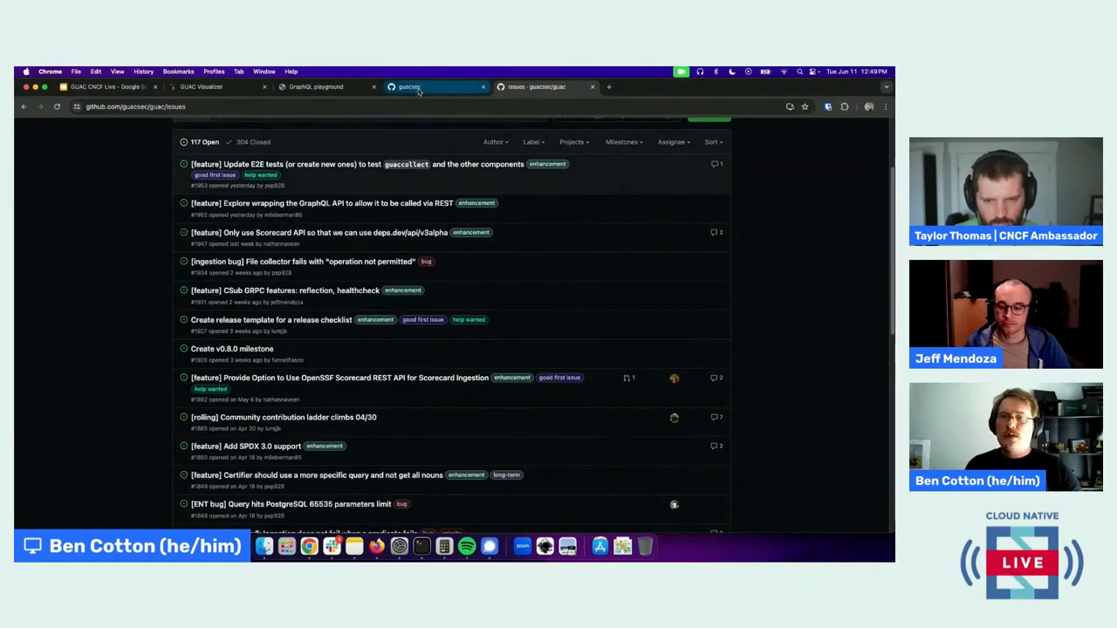